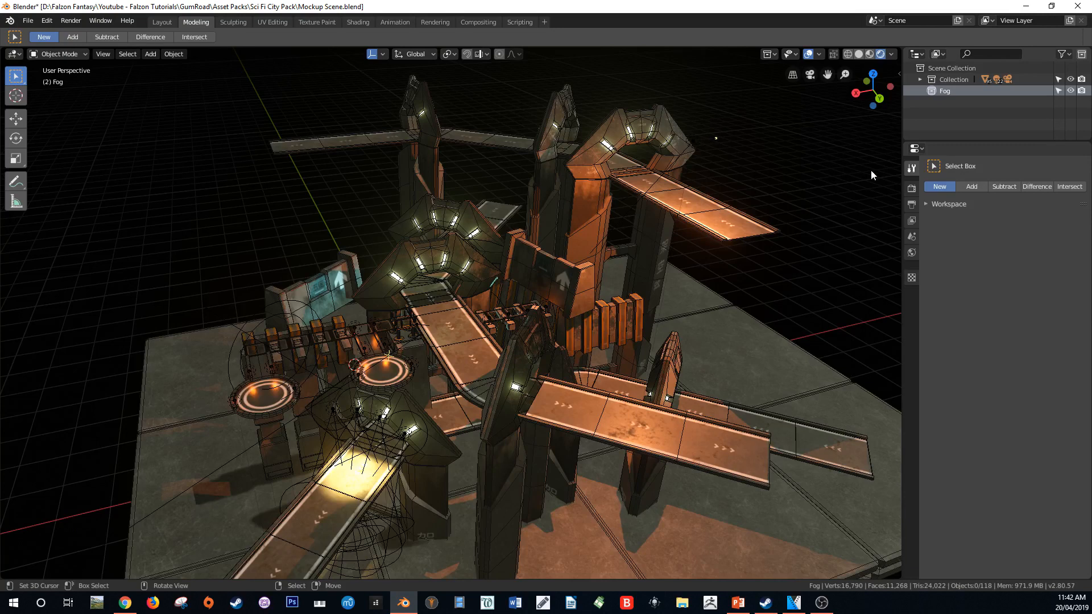
mouse_move(911, 190)
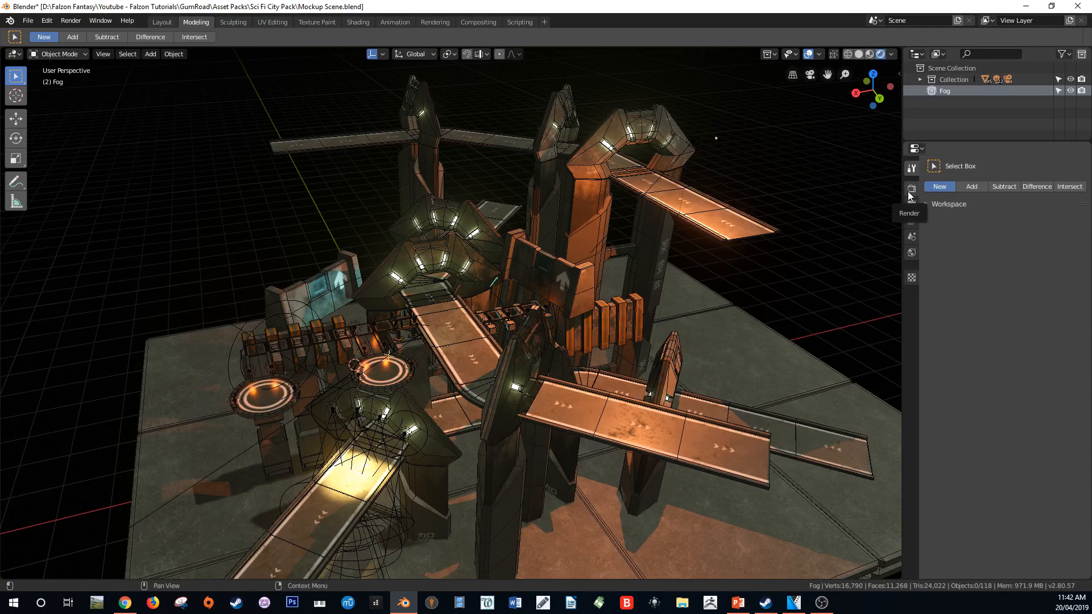
Enable Volumetric in the scene's Eevee Render Properties.
click(911, 190)
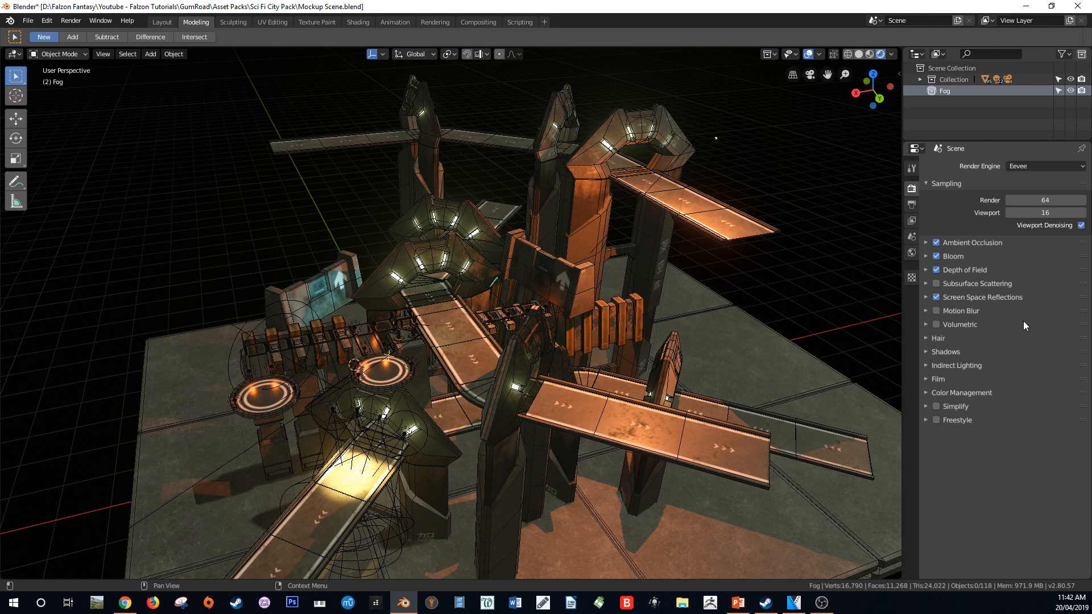
mouse_move(981, 329)
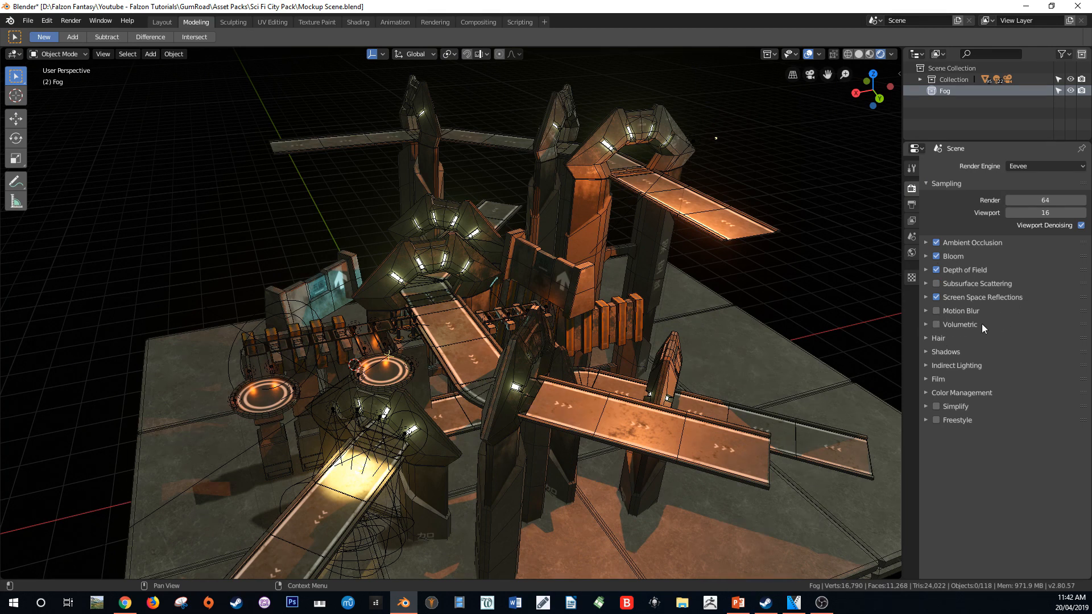
mouse_move(936, 322)
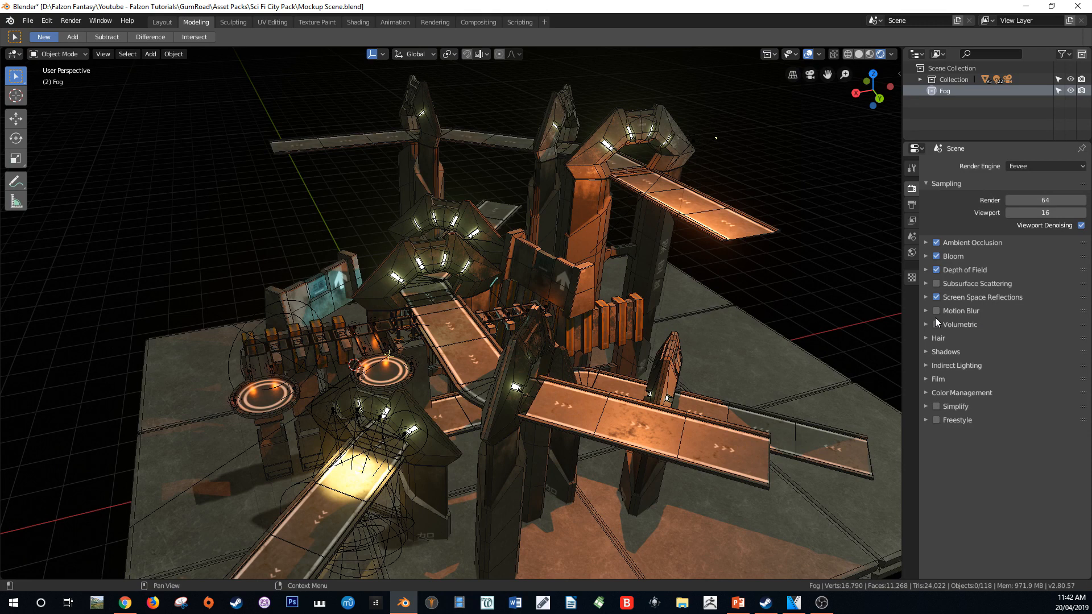
click(936, 325)
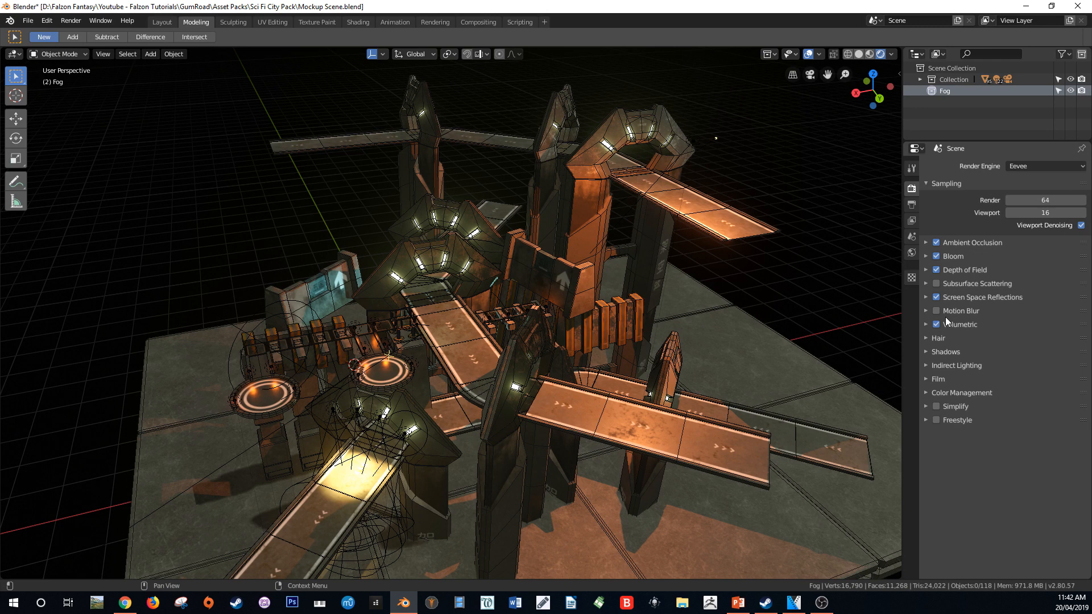
click(926, 324)
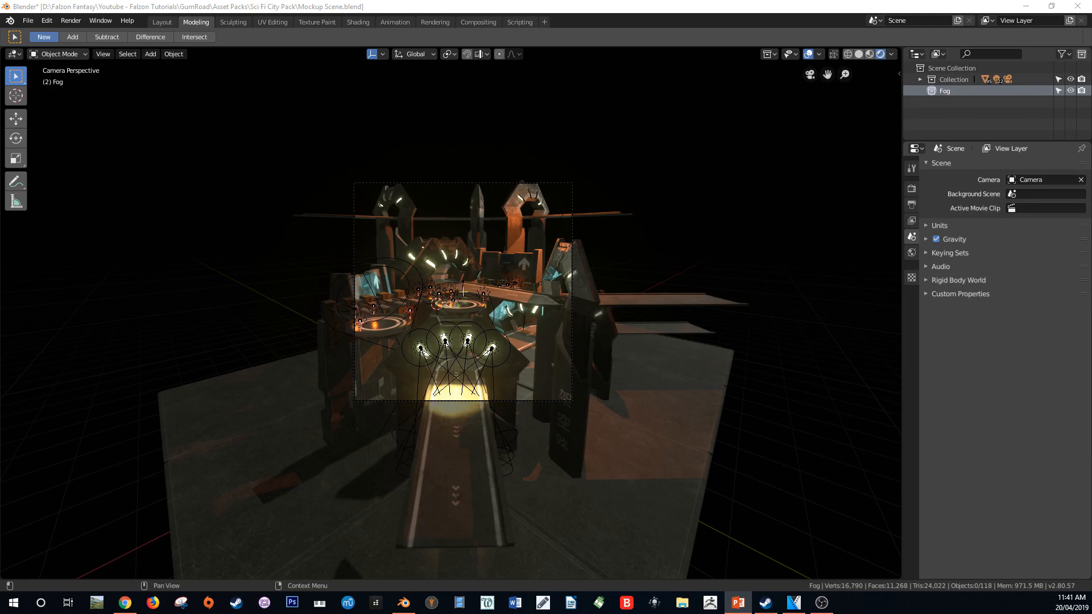
mouse_move(699, 257)
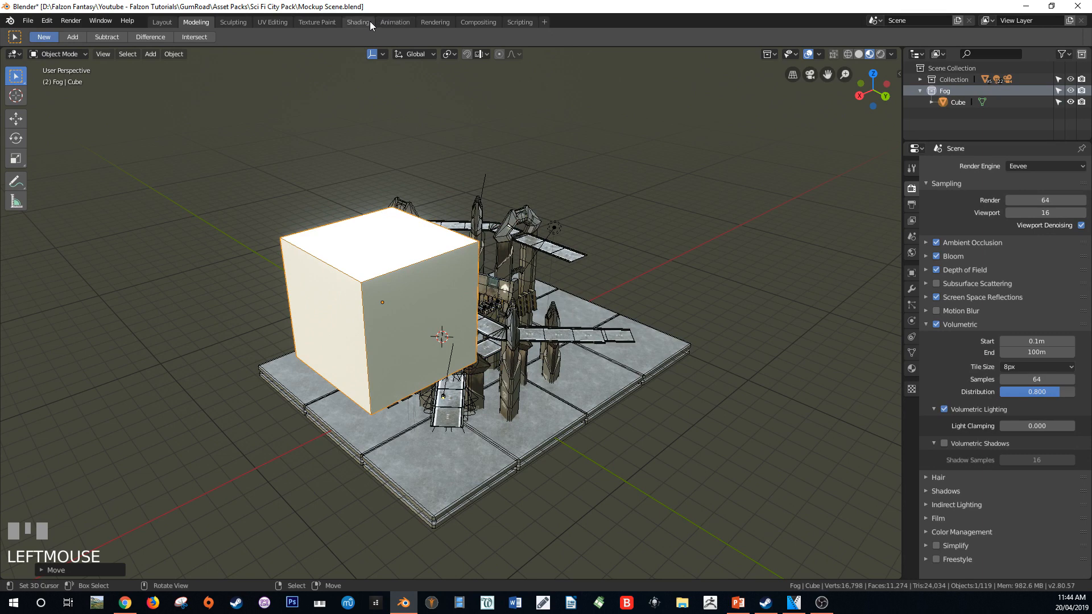
In the Shading workspace, create the Fog_Tutorial material with a Volume Scatter shader on the cube.
click(357, 21)
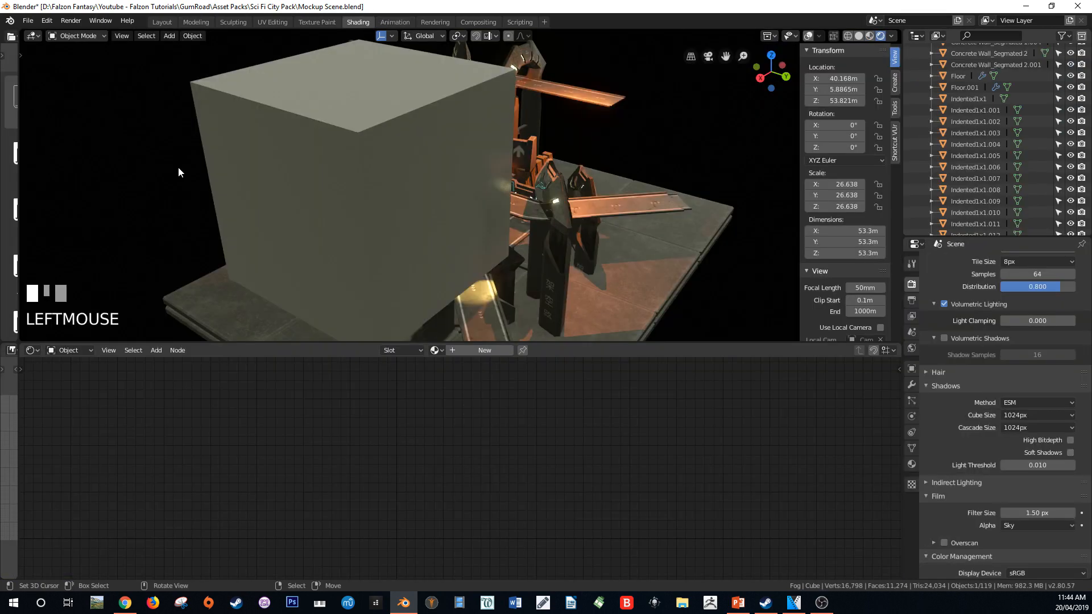
click(485, 350)
text(Fog_Tutorial)
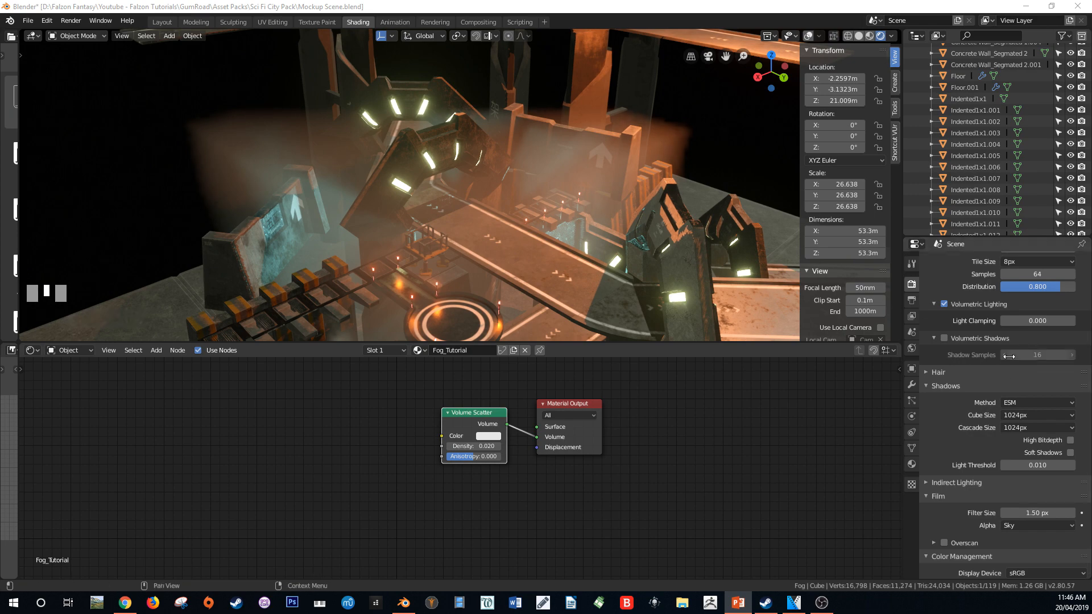
From camera view, set Volumetric Start to 1 m and End to 500 m.
drag(417, 209, 551, 249)
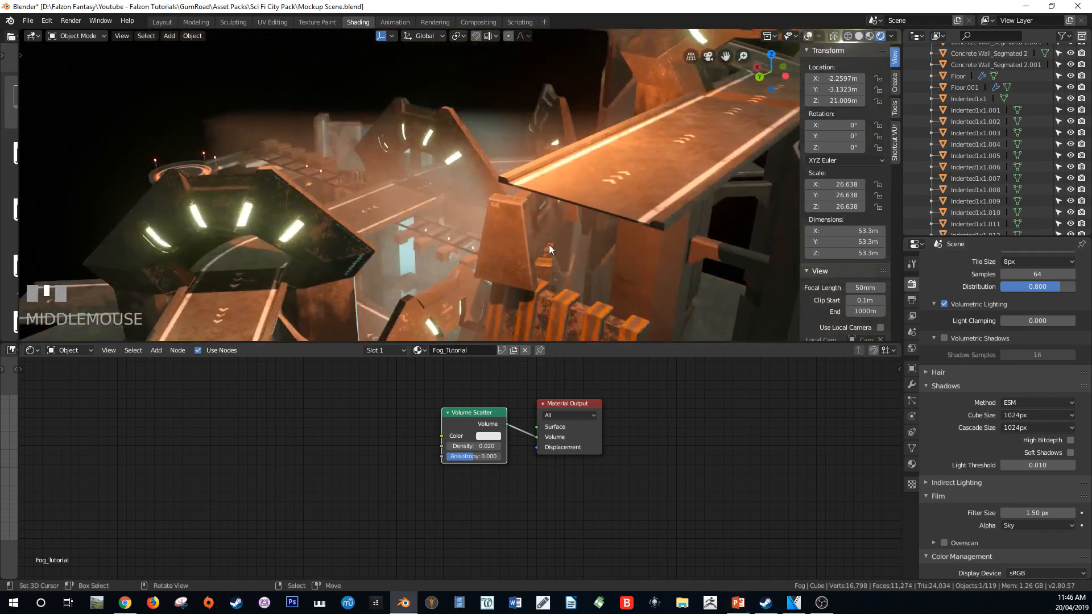
key(g)
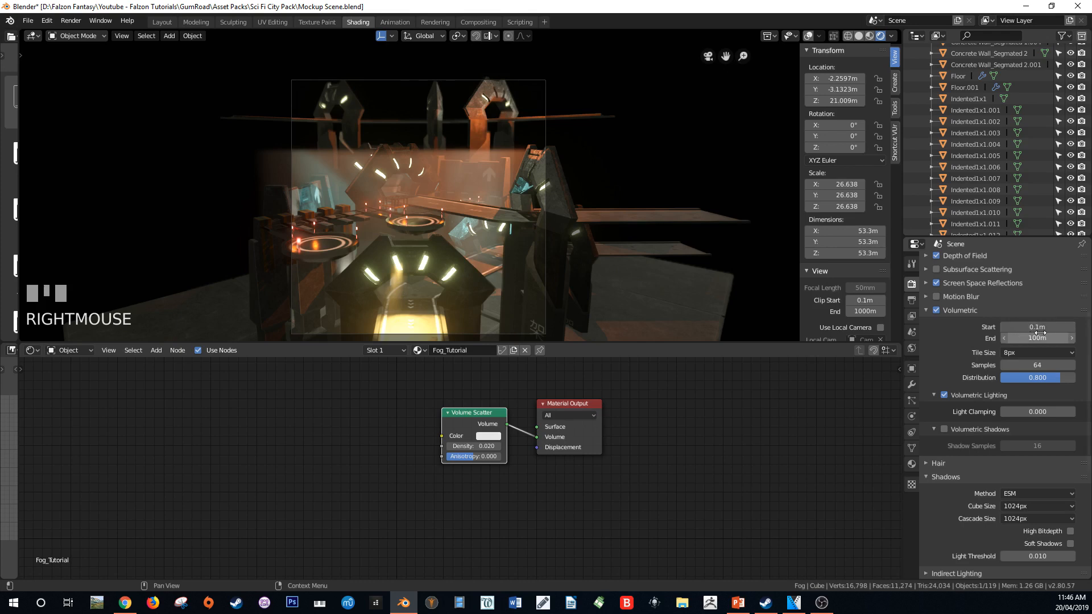
mouse_move(1037, 338)
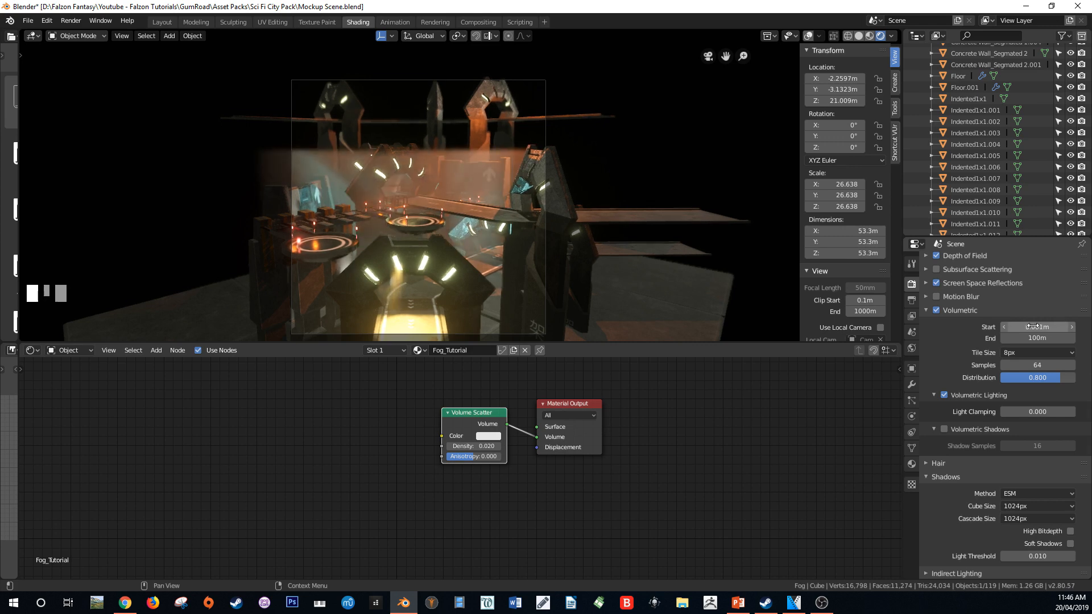
click(1037, 326)
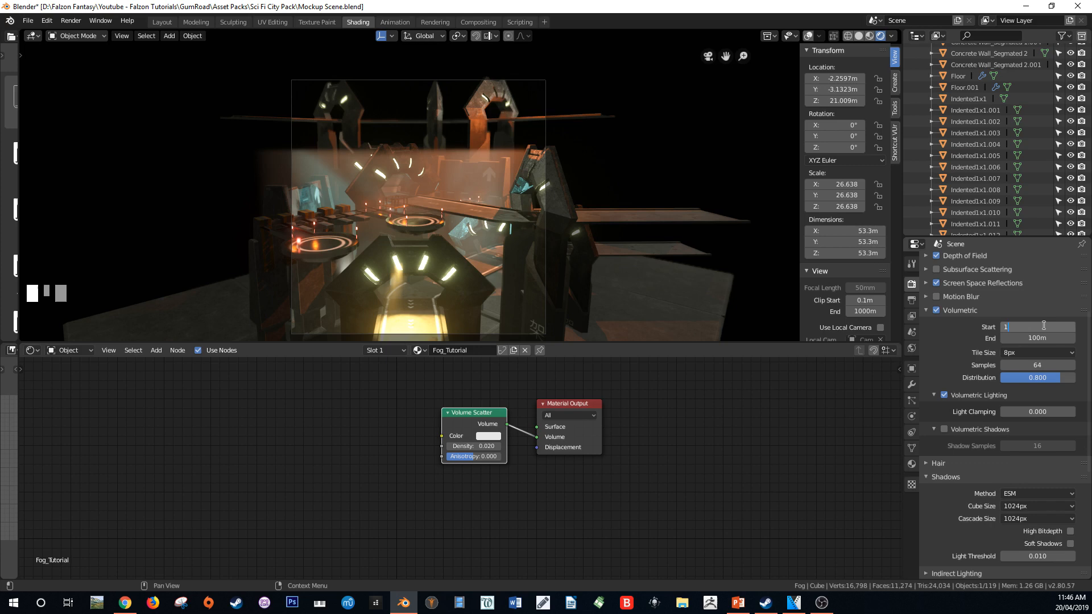
key(Return)
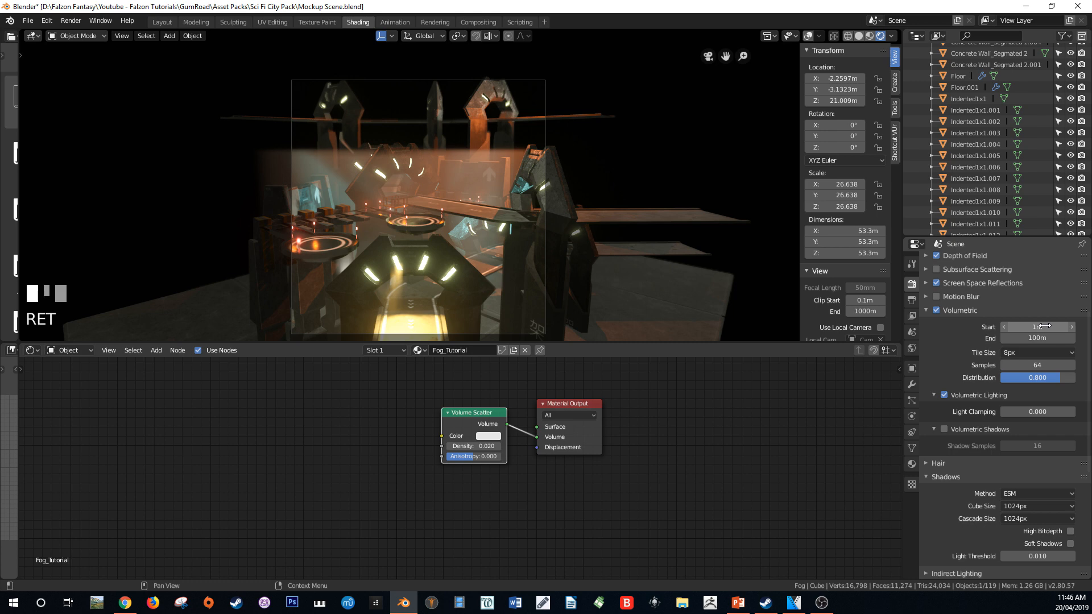
click(1037, 338)
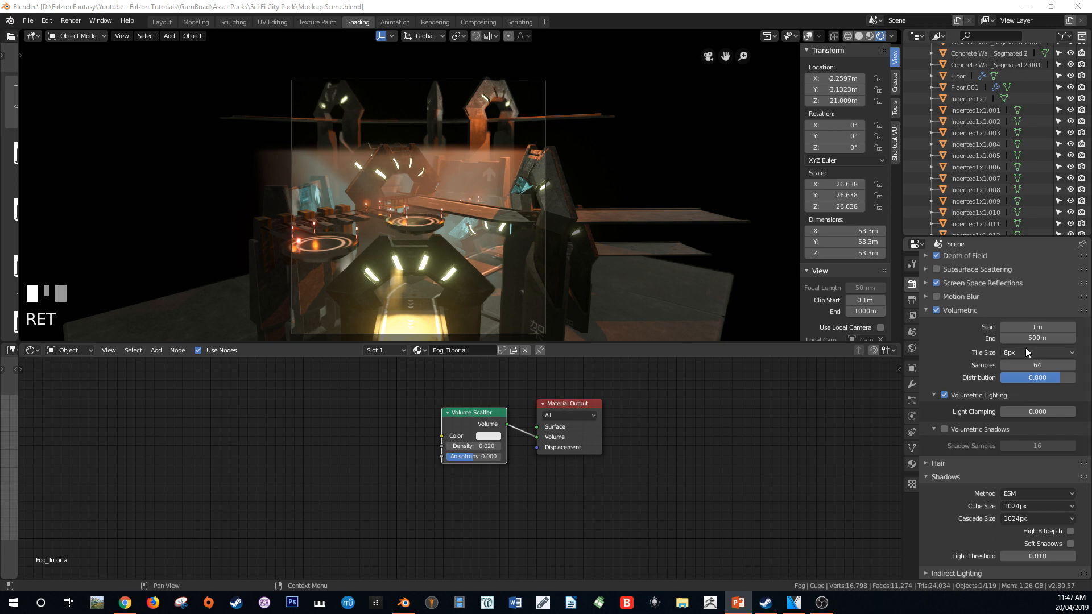
mouse_move(1037, 352)
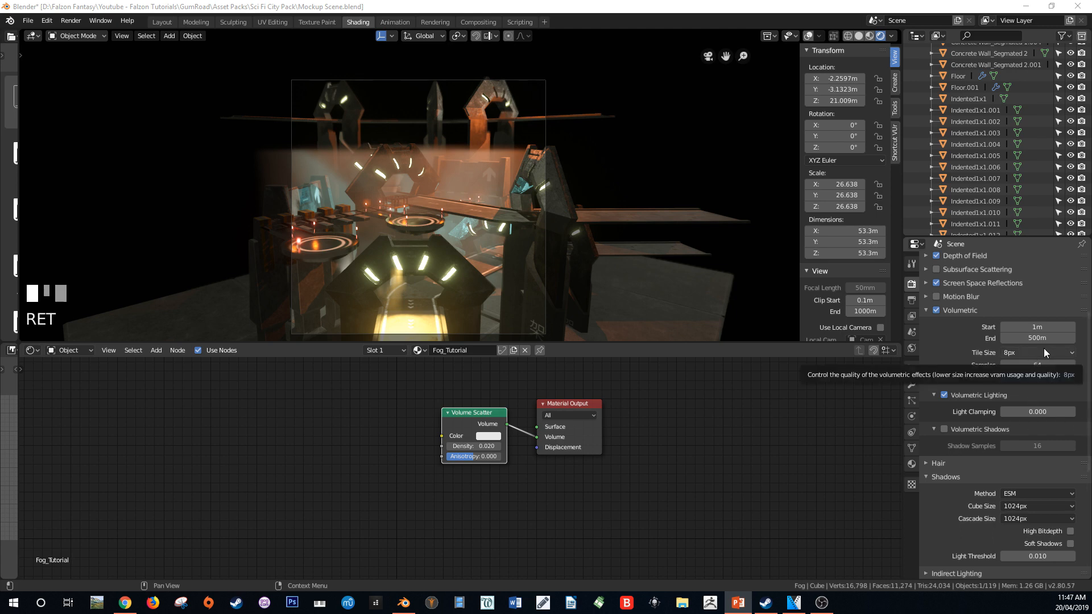
Lower the volumetric tile size to 16px, then 4px, then 2px while inspecting the fog.
click(1037, 353)
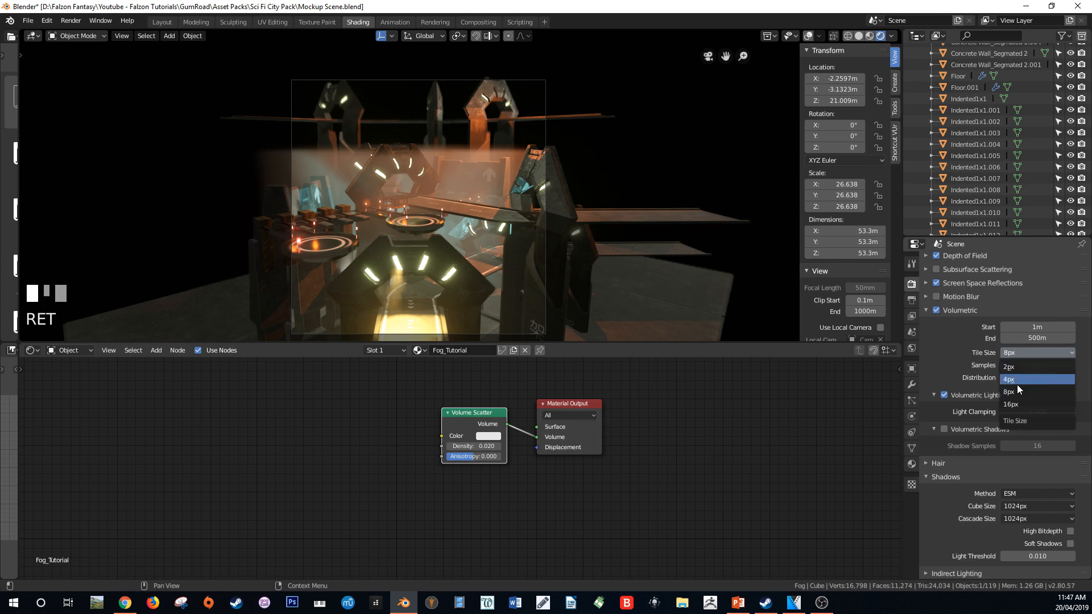
mouse_move(1017, 405)
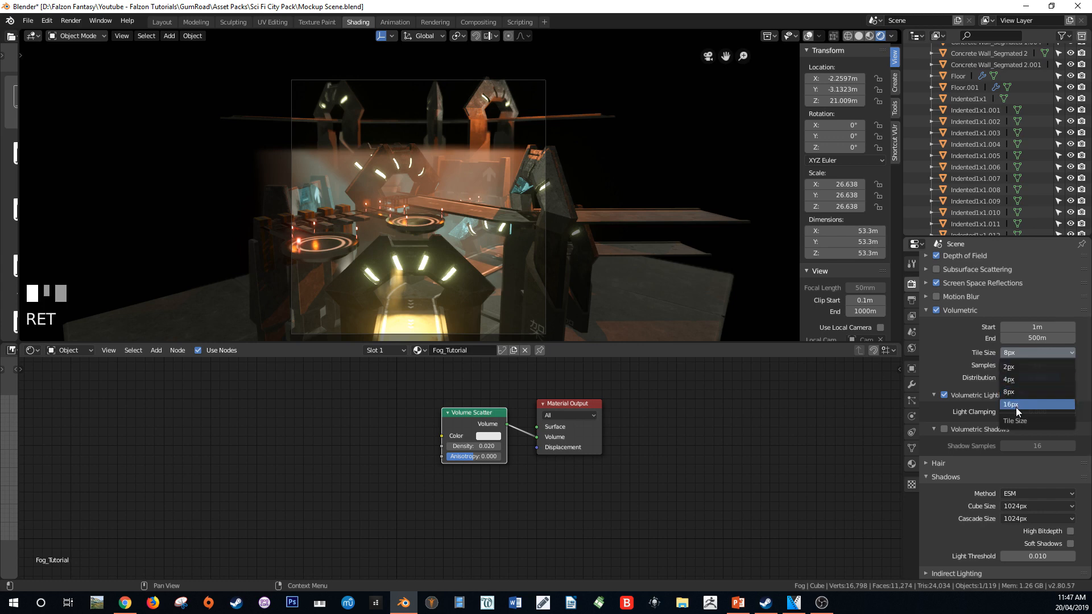
click(1010, 403)
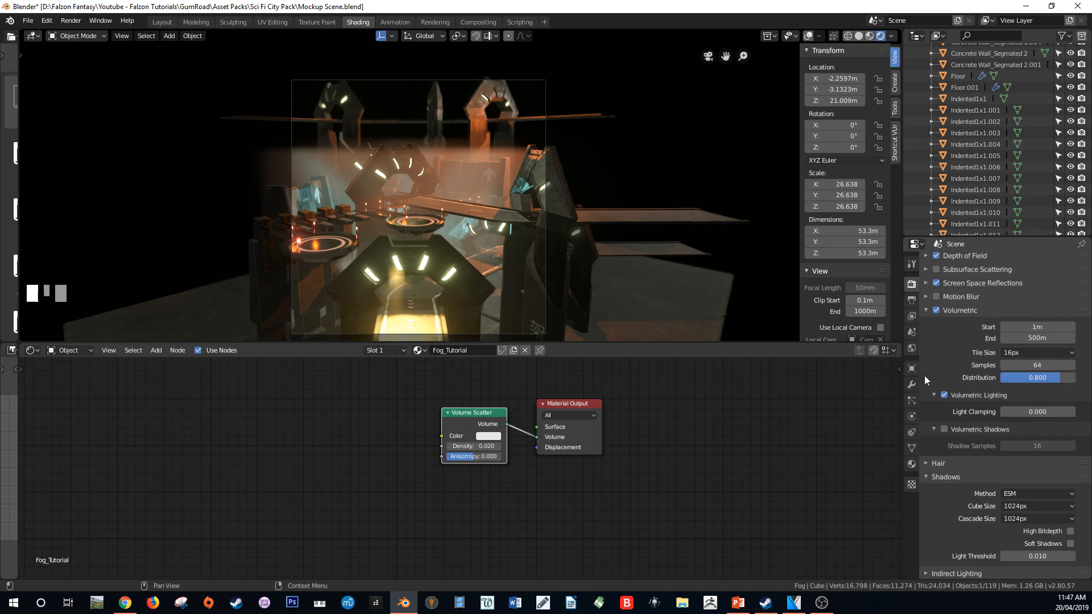
drag(418, 209, 407, 190)
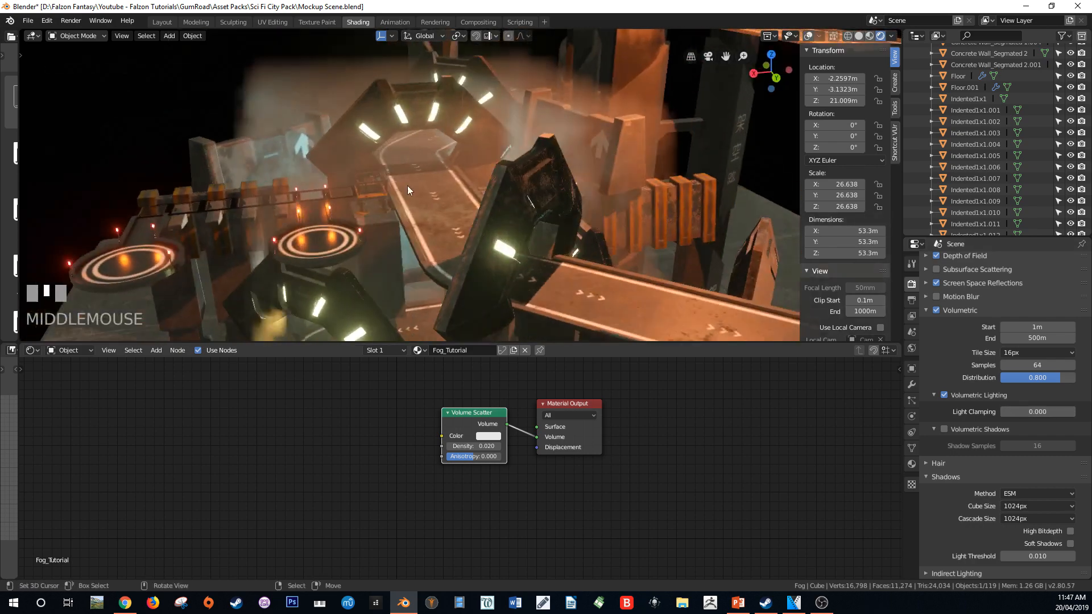
click(1037, 352)
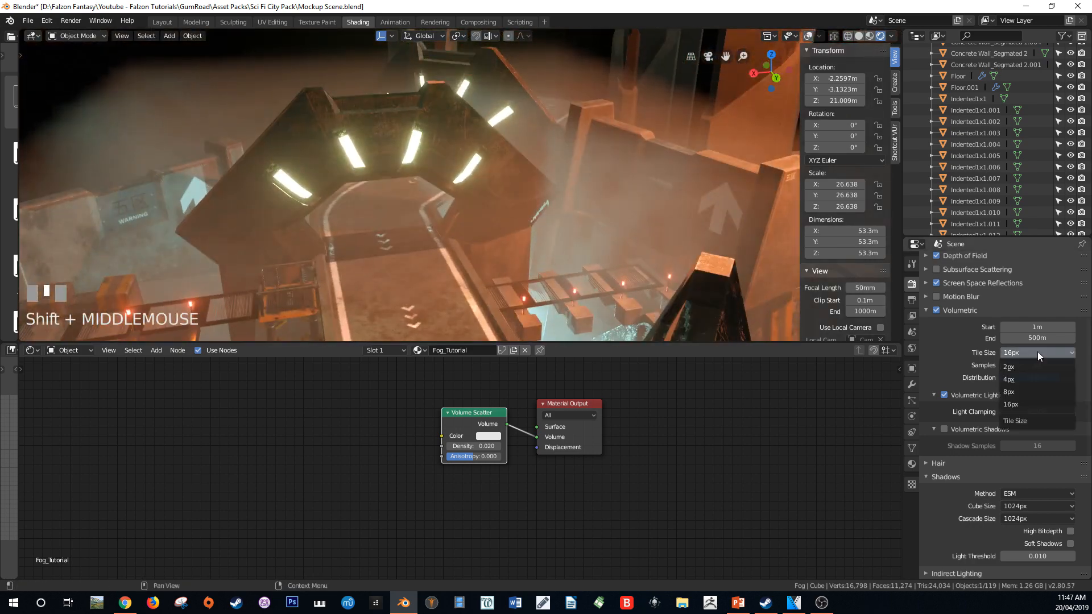
click(1009, 378)
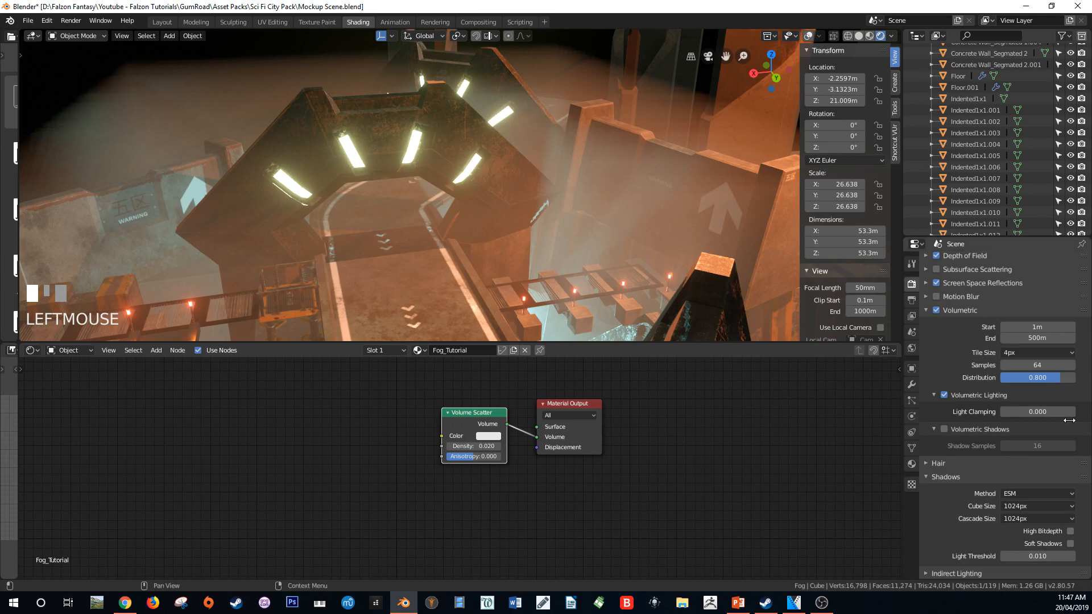
click(1036, 353)
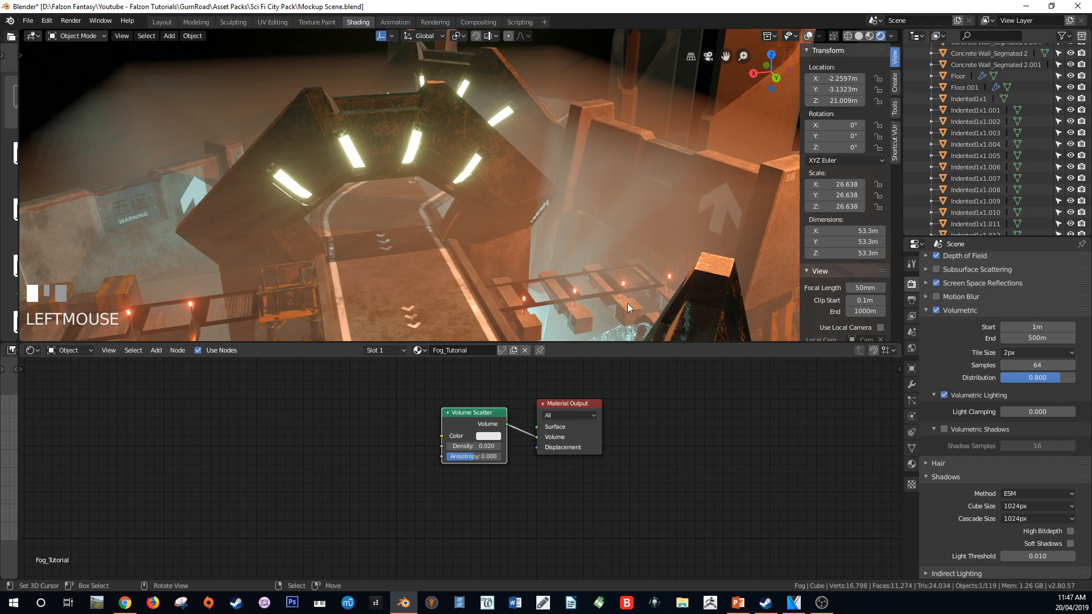
click(1036, 352)
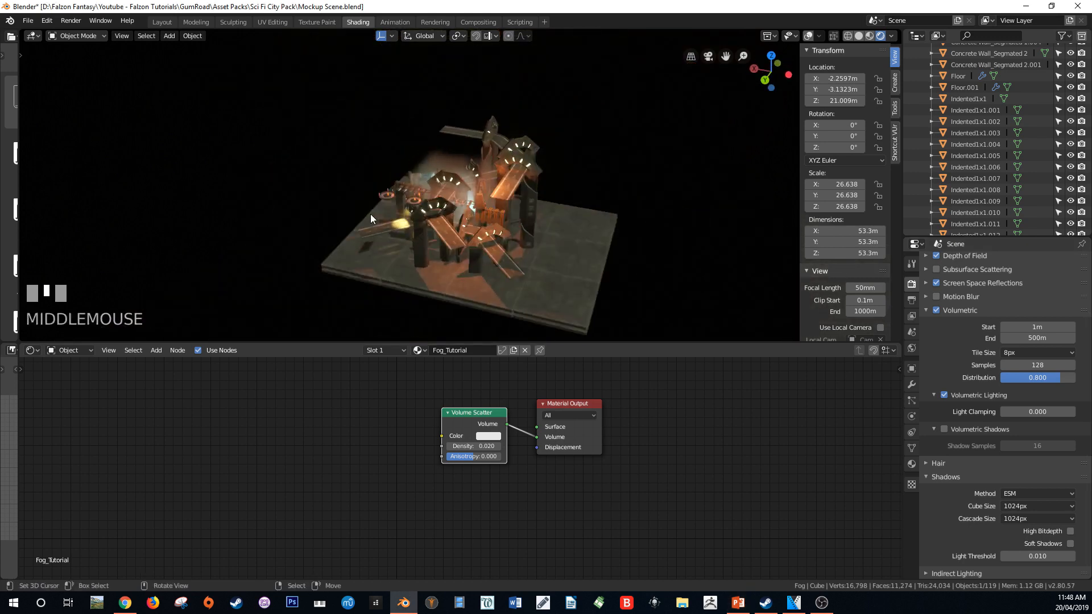
Zoom the viewport out after setting tile size 8px and samples 128.
scroll(down, 3)
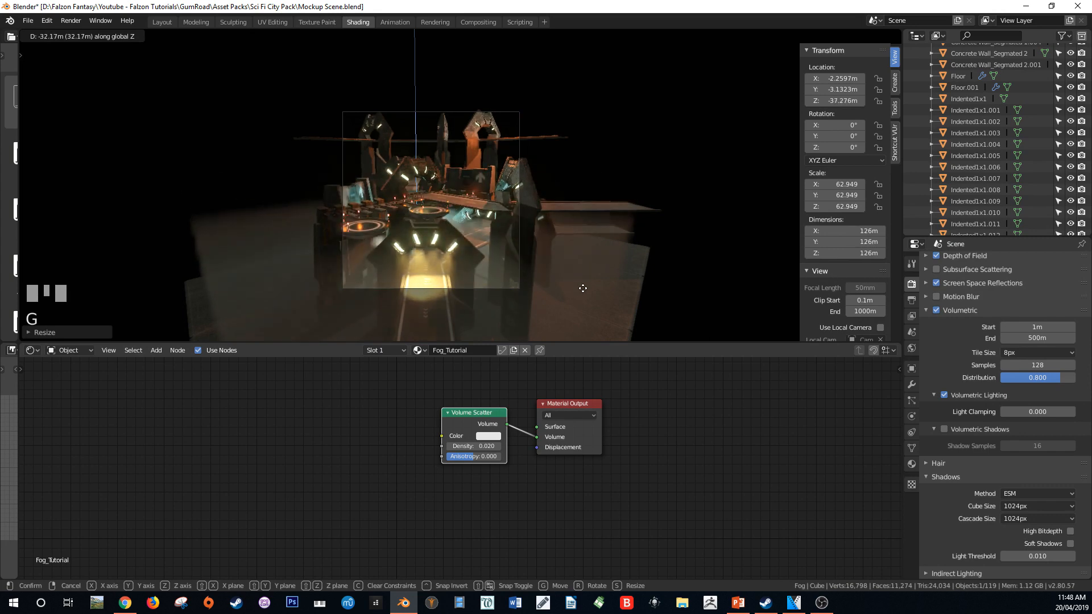
Duplicate the enlarged fog cube with Shift+D to add overlapping fog around the city.
key(shift+d)
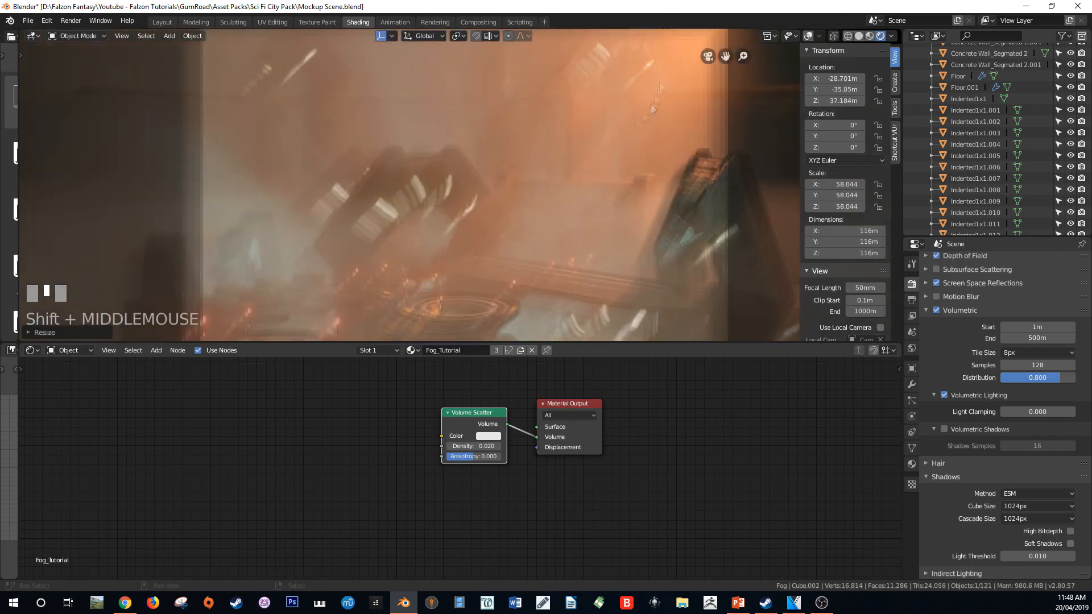
scroll(up, 3)
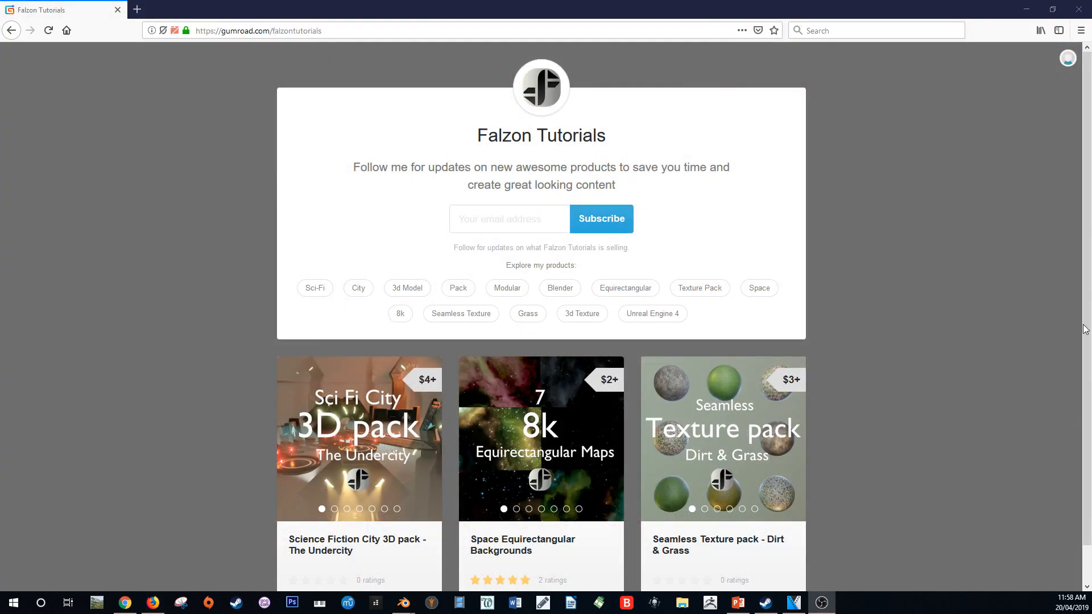
Browse preview images of the Sci-Fi City, space backgrounds and texture pack product cards.
scroll(down, 3)
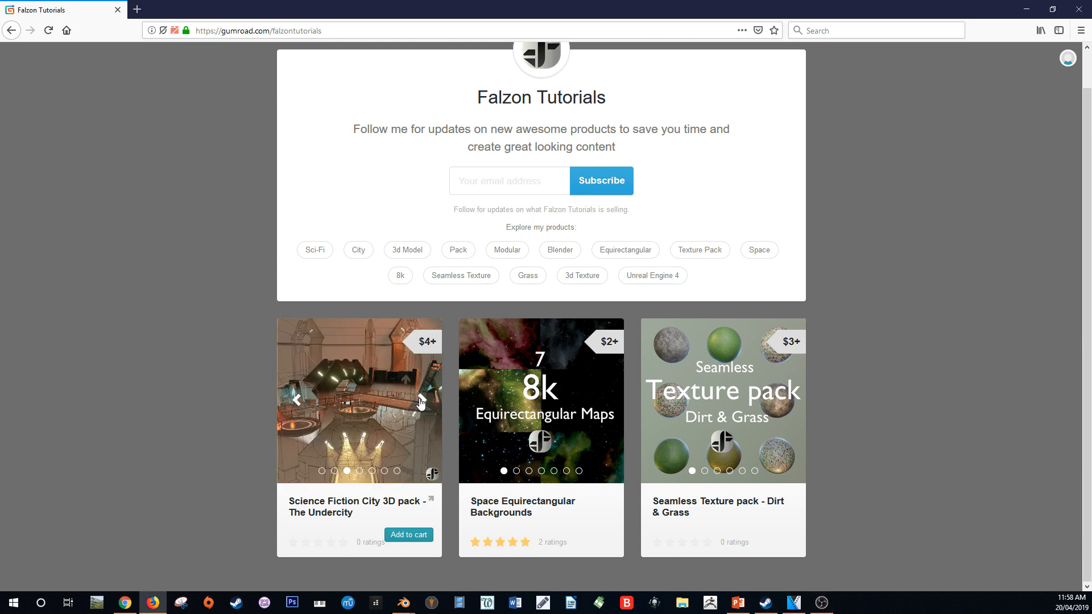
click(604, 401)
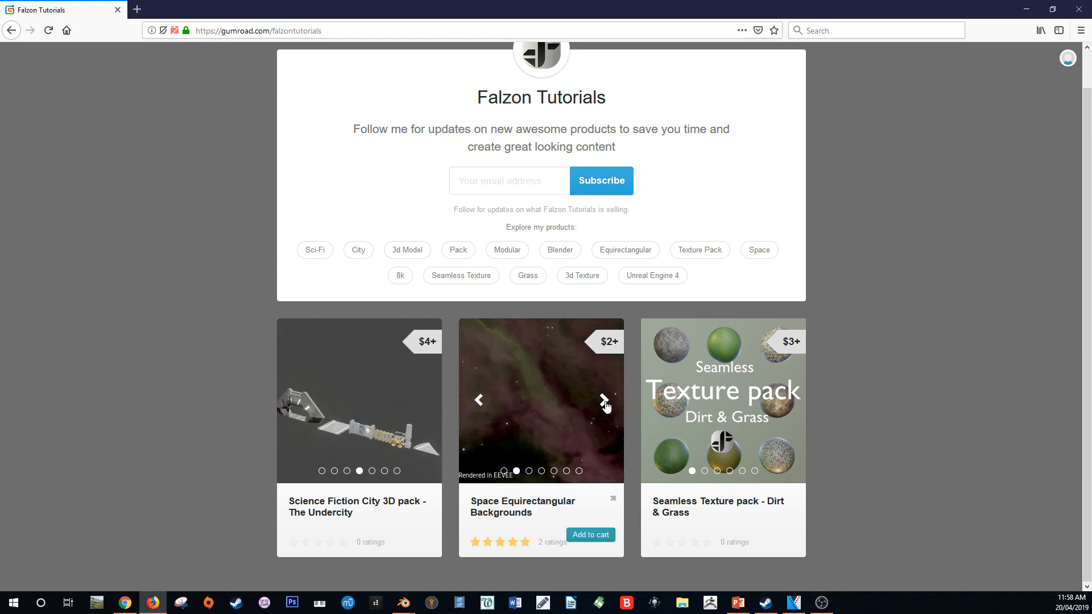
click(603, 400)
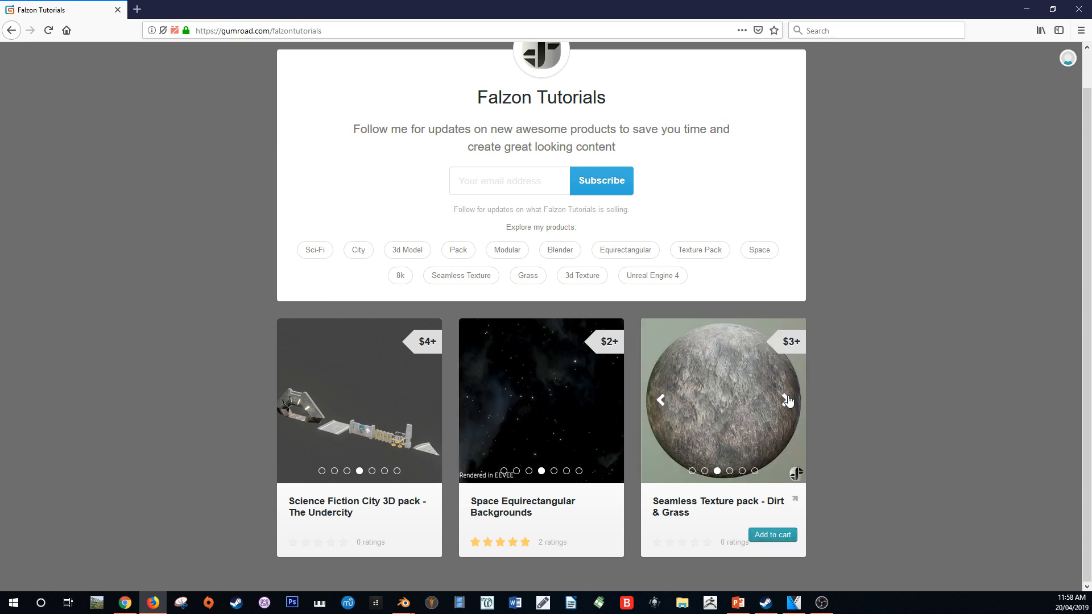
click(788, 401)
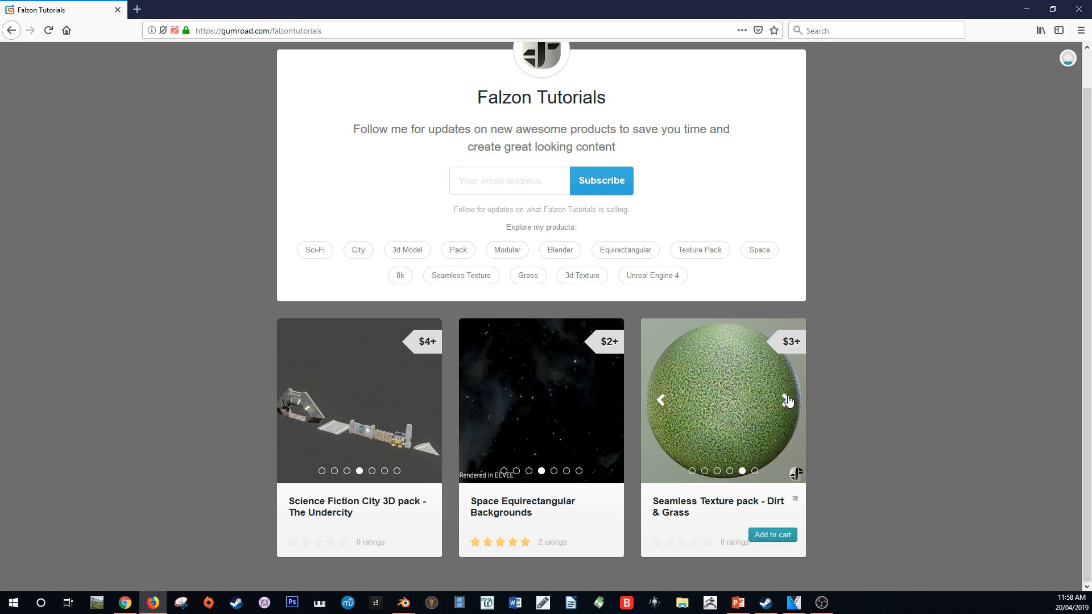
click(790, 401)
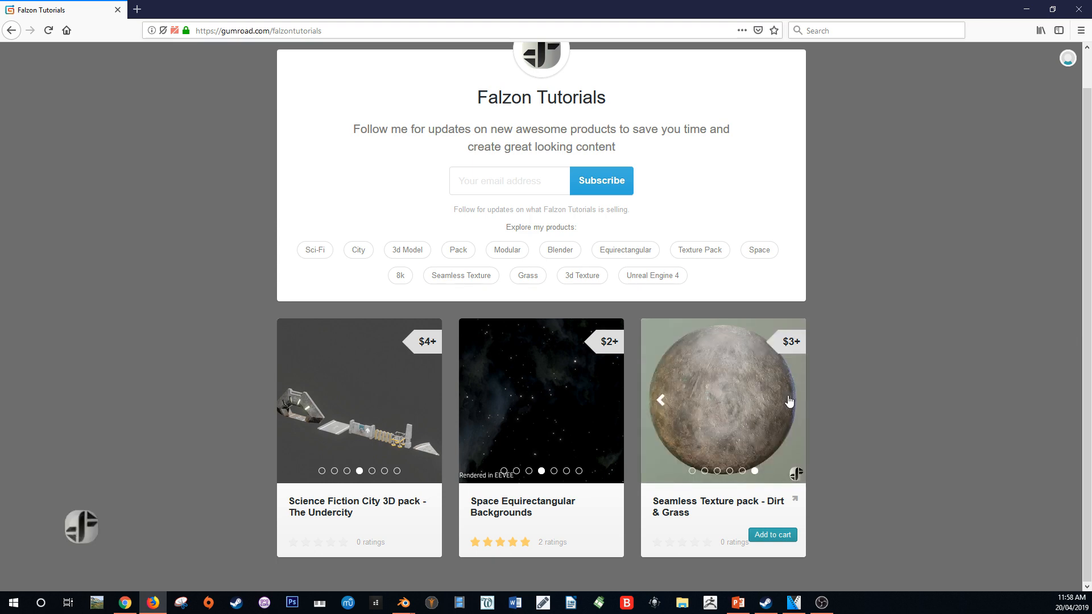